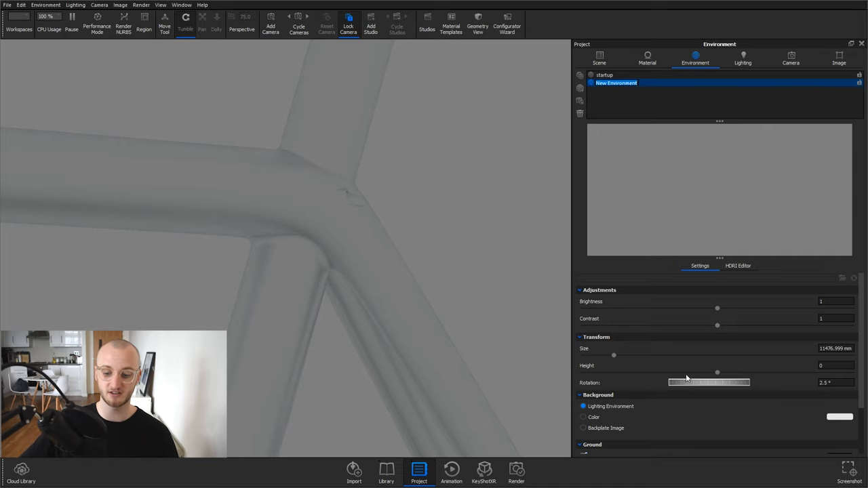
- Switch the environment background from Lighting Environment to a solid light grey colour
left_click(583, 418)
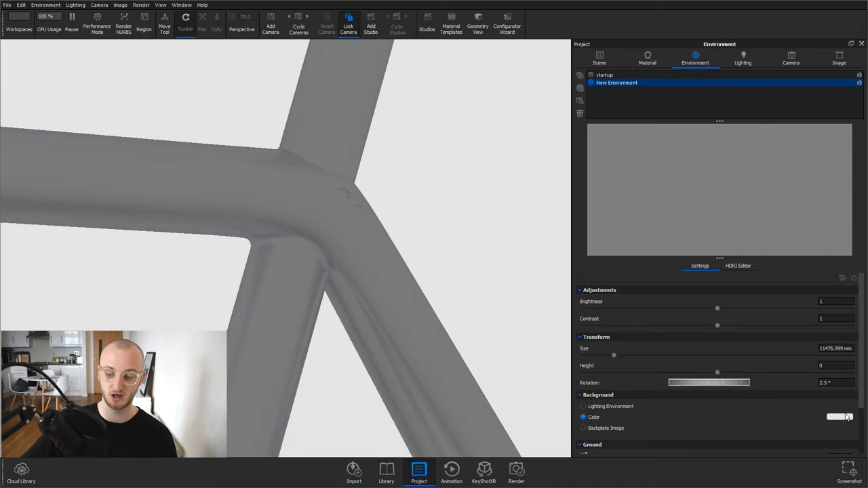
left_click(838, 418)
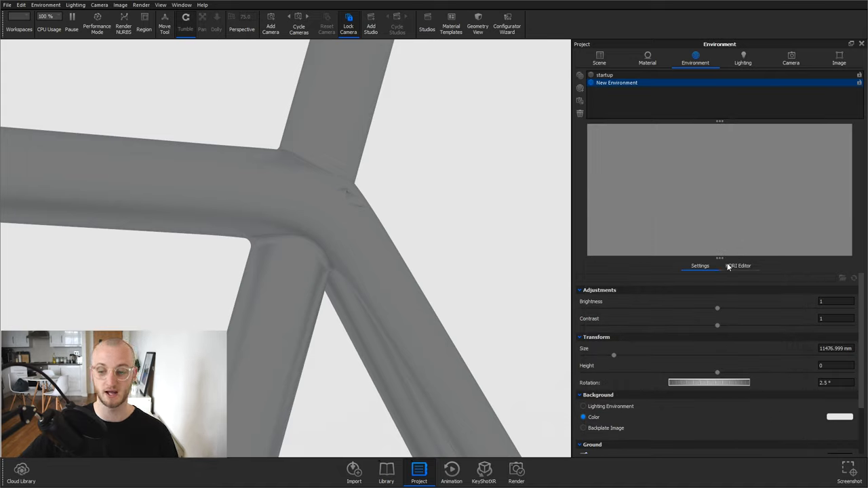
- In the HDRI Editor, enlarge the highlight pin's radius and raise its falloff for soft edges
left_click(738, 265)
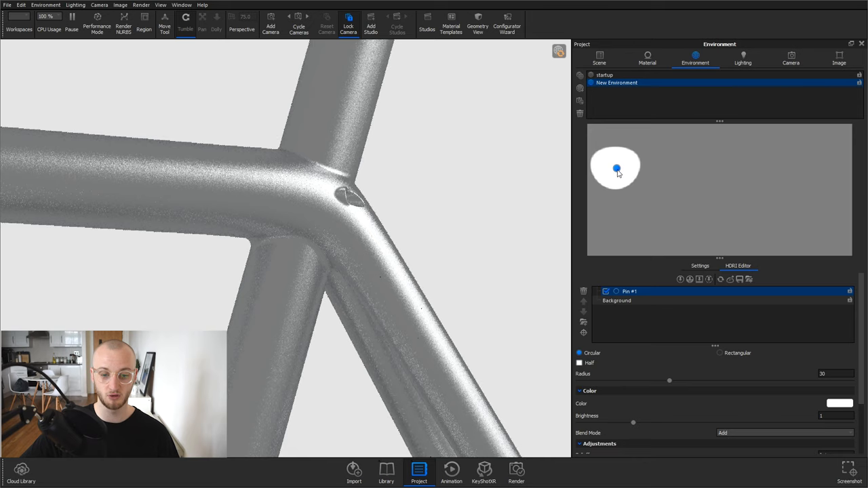
left_click_drag(670, 380, 716, 379)
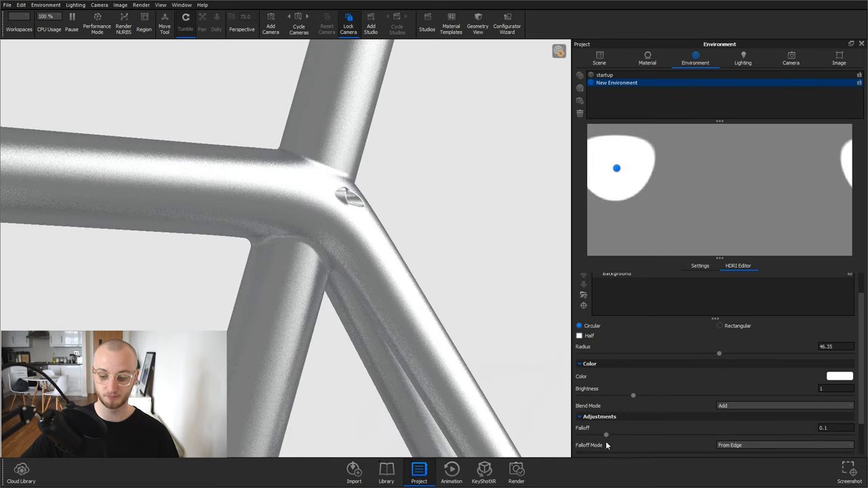
left_click_drag(608, 434, 719, 434)
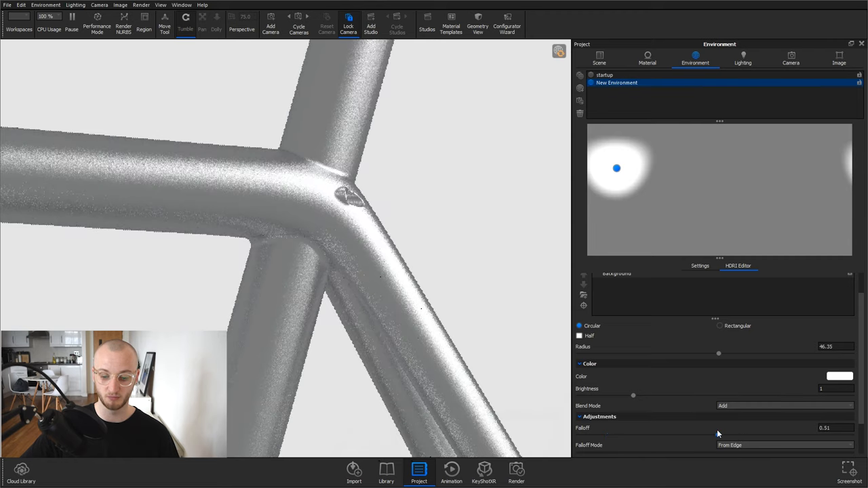
left_click_drag(634, 396, 624, 396)
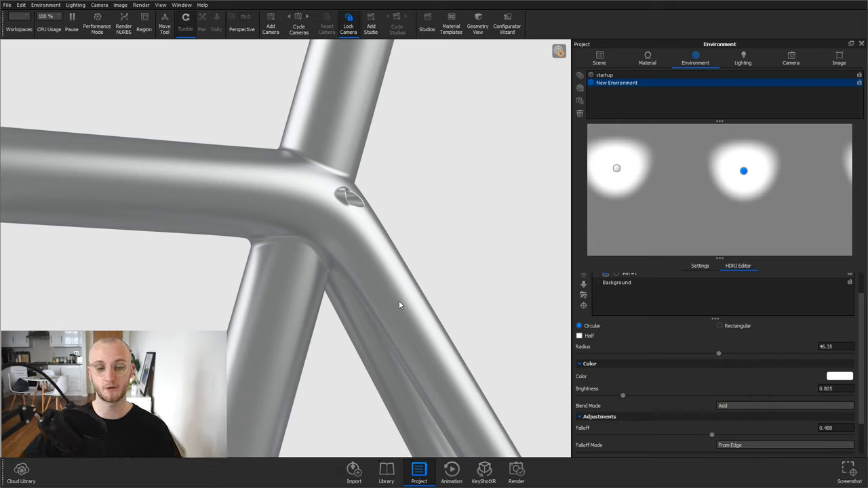
mouse_move(285, 141)
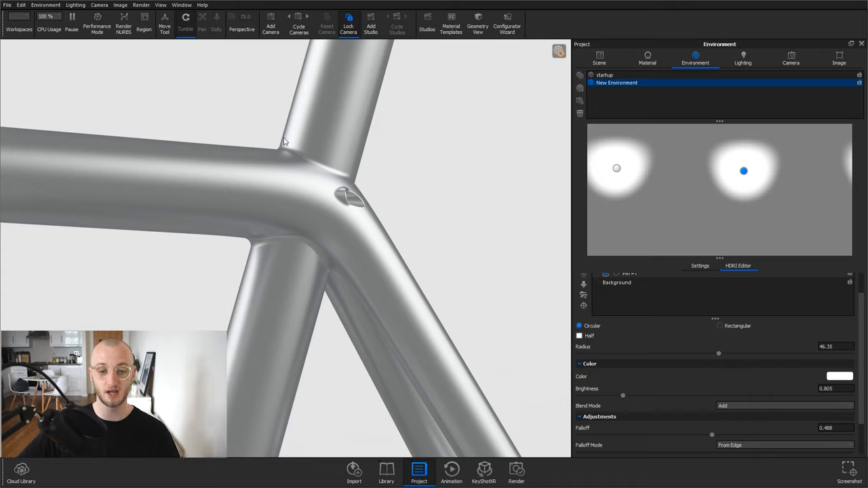
mouse_move(309, 54)
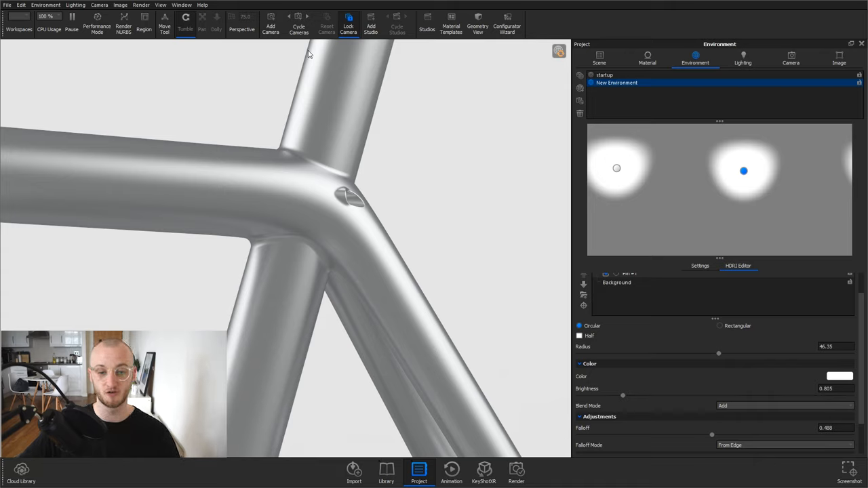
mouse_move(414, 278)
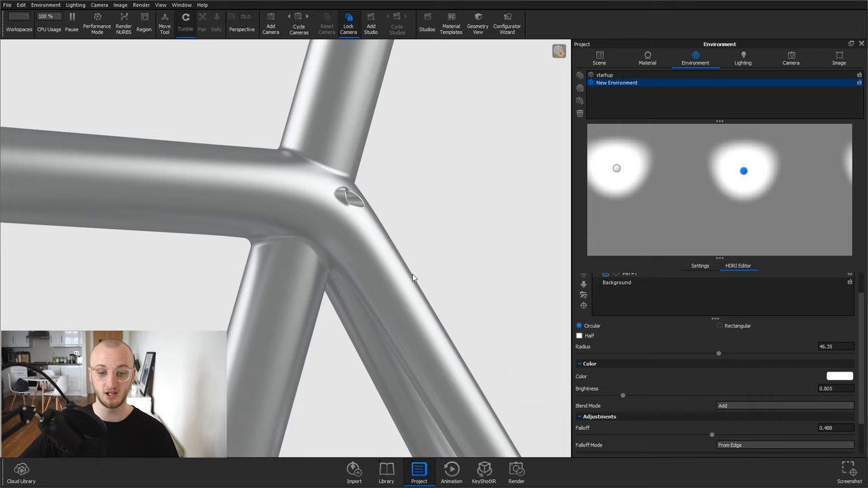
mouse_move(96, 141)
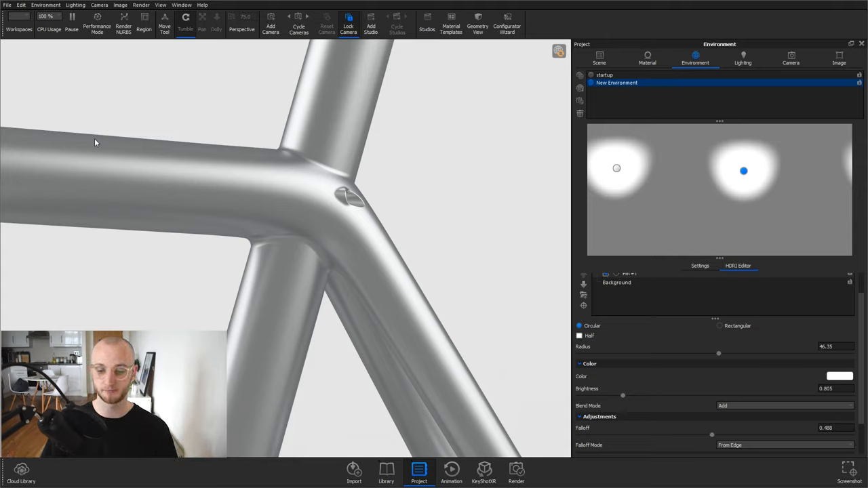
mouse_move(640, 293)
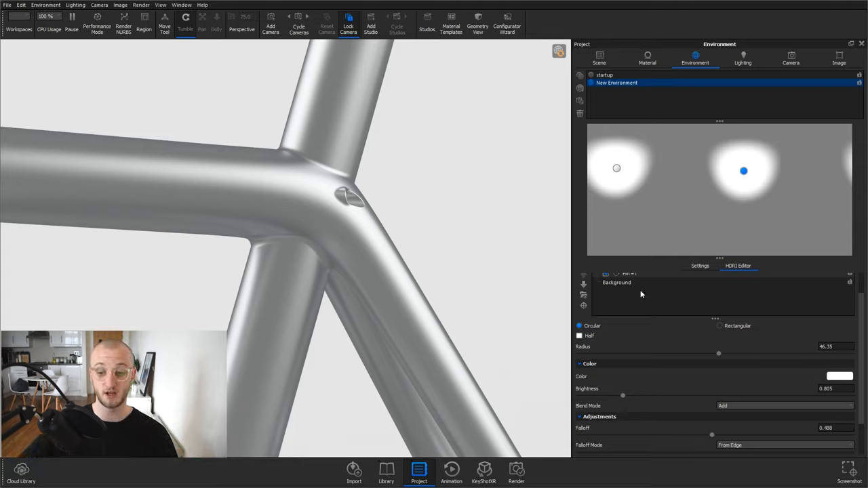
- Set the HDRI's Background layer colour to black in the Color Picker
left_click(616, 309)
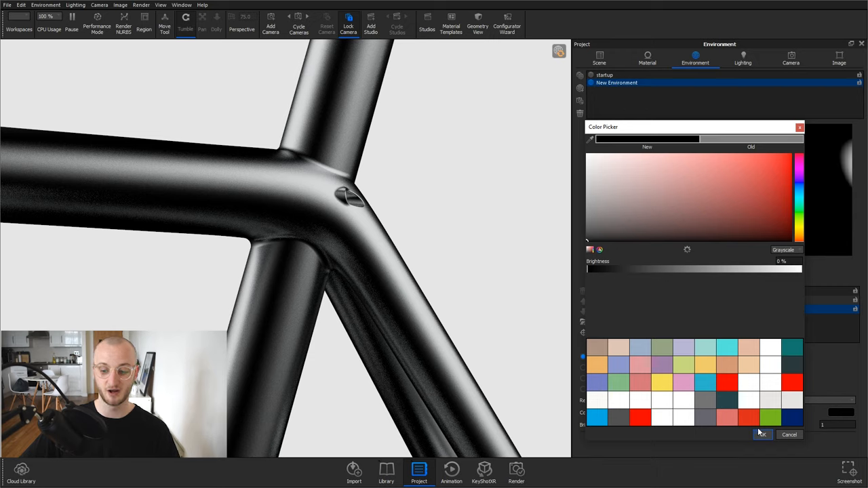
left_click(762, 434)
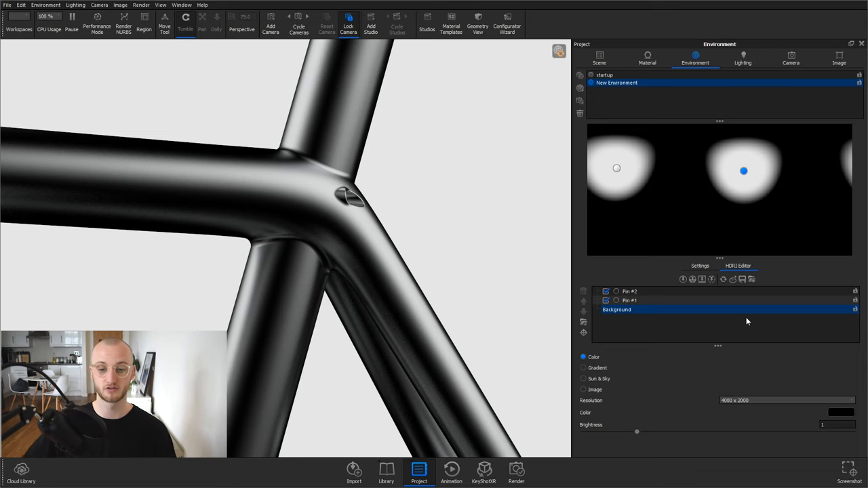
- Show the lighting environment as backdrop, then add a third pin placed on the HDRI's right side
left_click(700, 264)
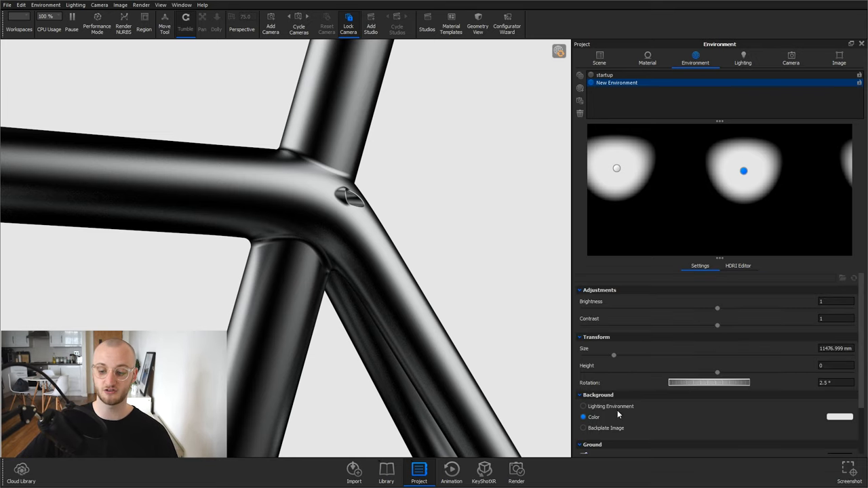
left_click(738, 264)
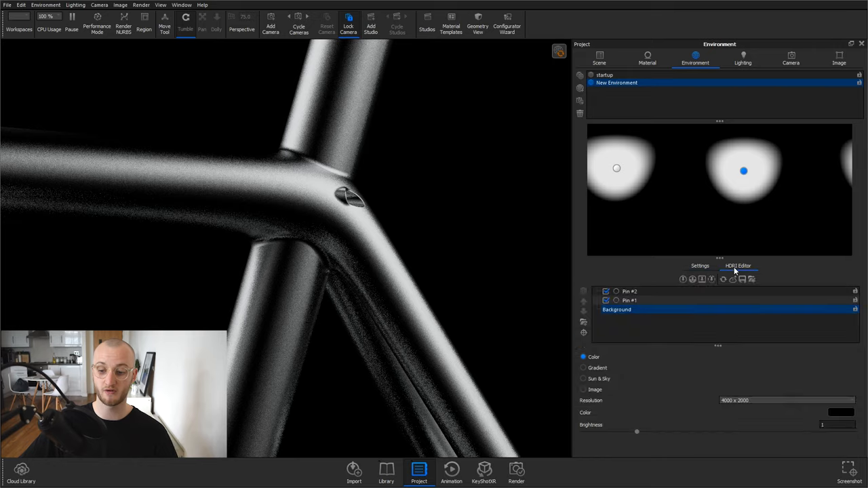
left_click(718, 190)
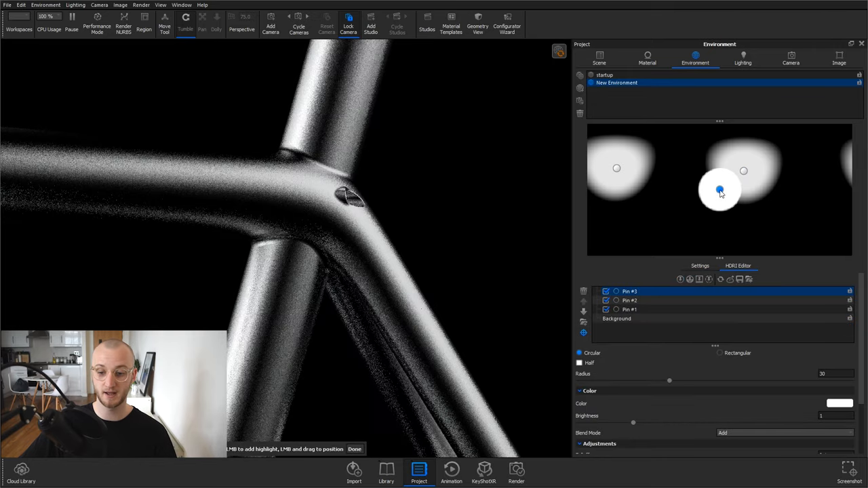
left_click_drag(721, 190, 797, 192)
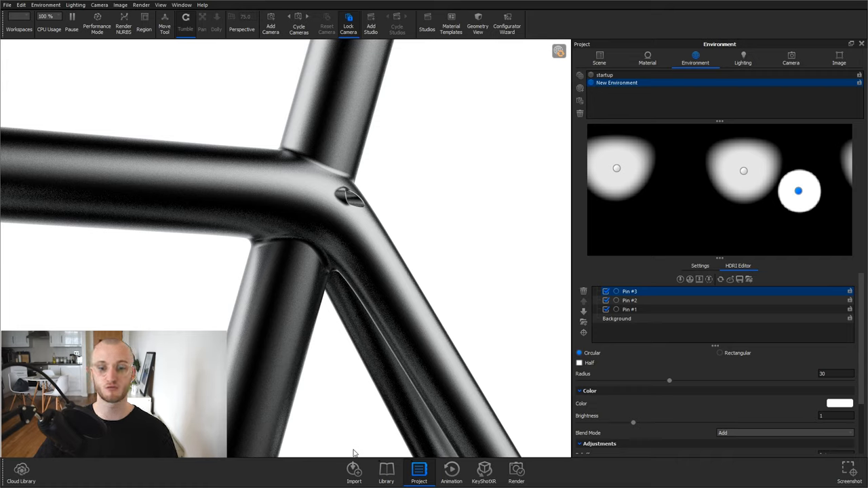
- Set the backdrop back to a solid colour and return to the HDRI Editor
left_click(700, 264)
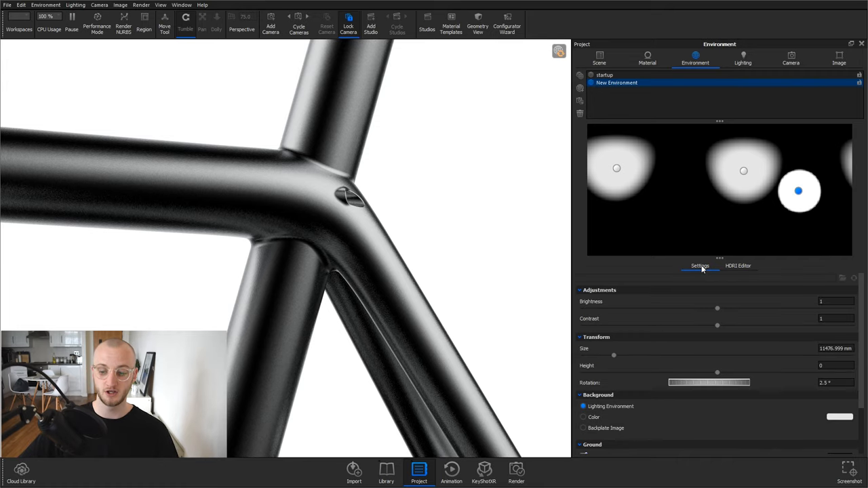
left_click(583, 418)
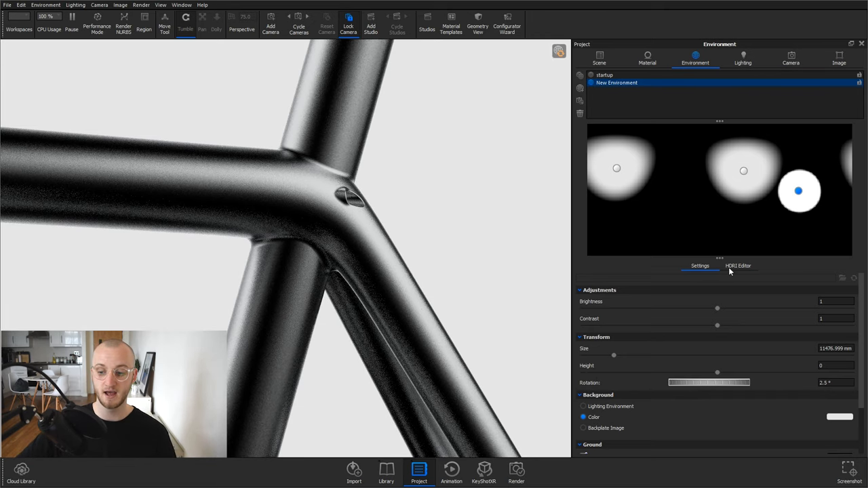
left_click(738, 264)
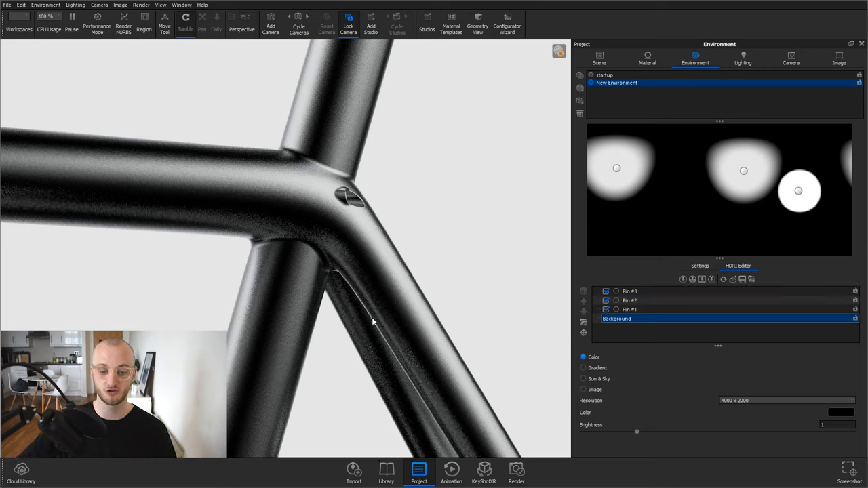
mouse_move(484, 279)
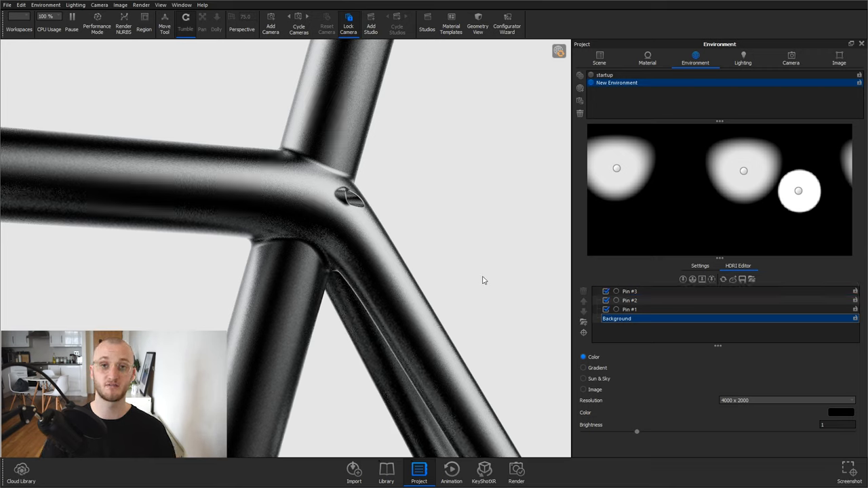